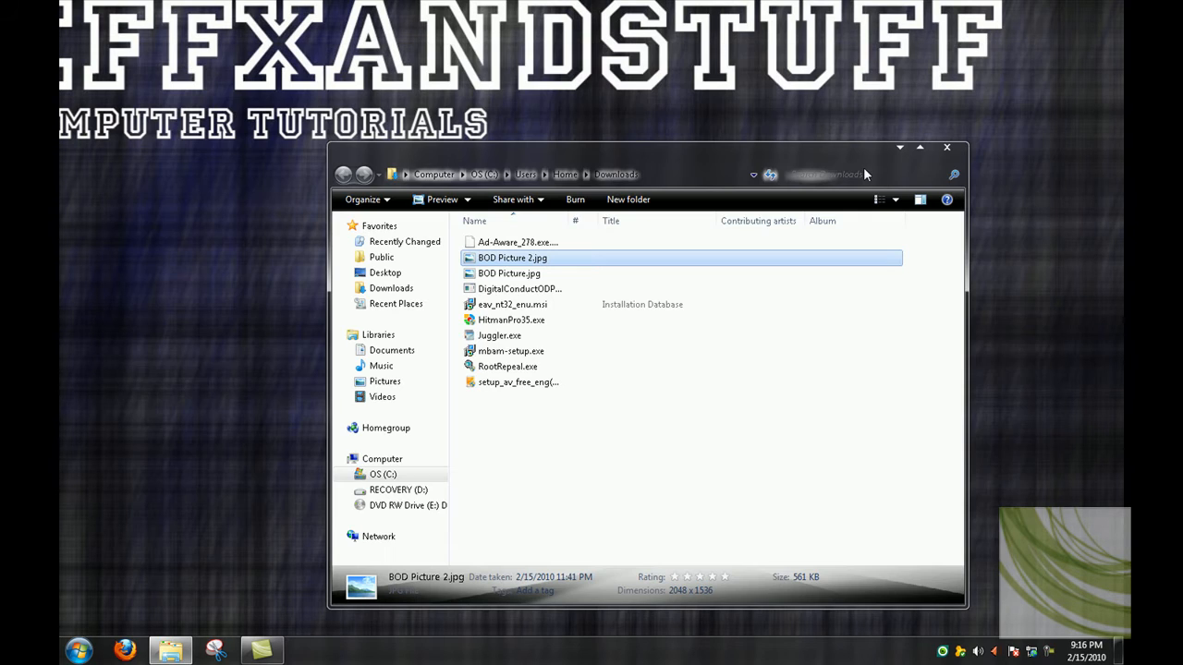
# Close the Explorer window, leaving the Windows 7 Basic color scheme performance prompt on screen
pyautogui.click(946, 148)
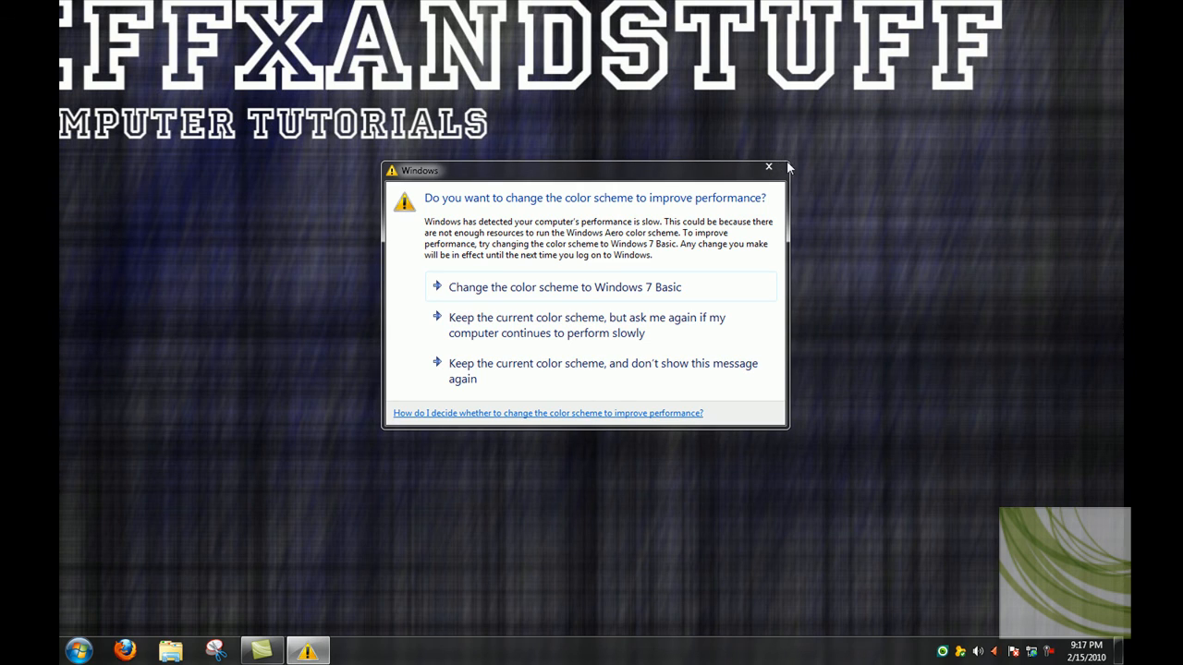
pyautogui.moveTo(602, 325)
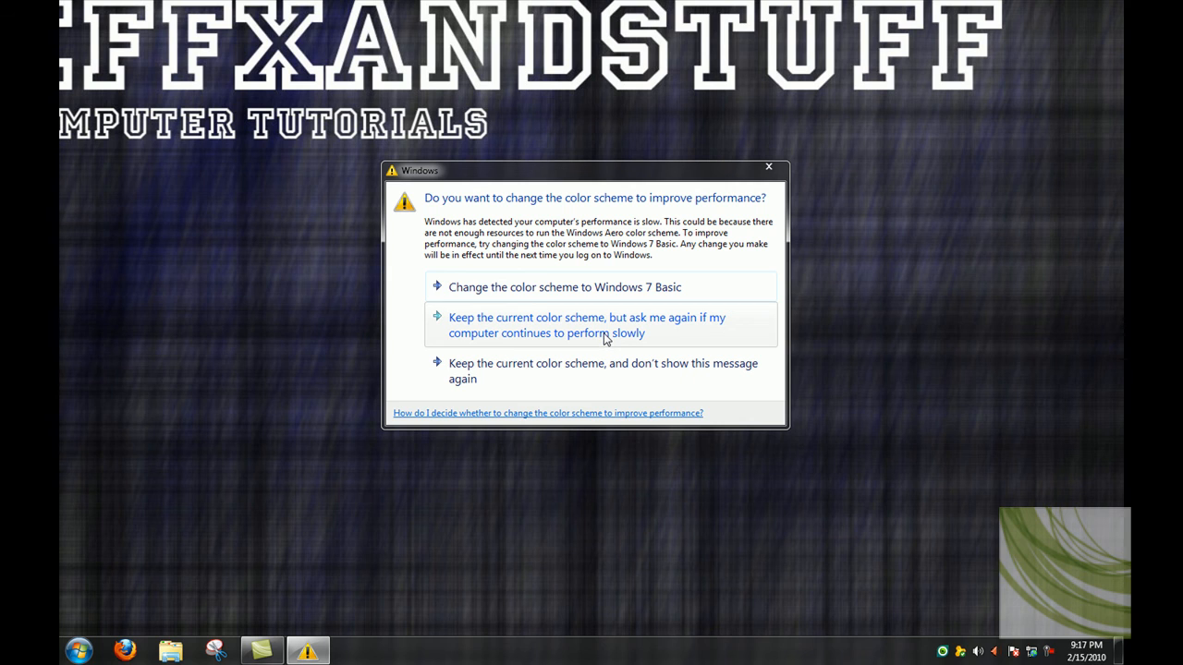